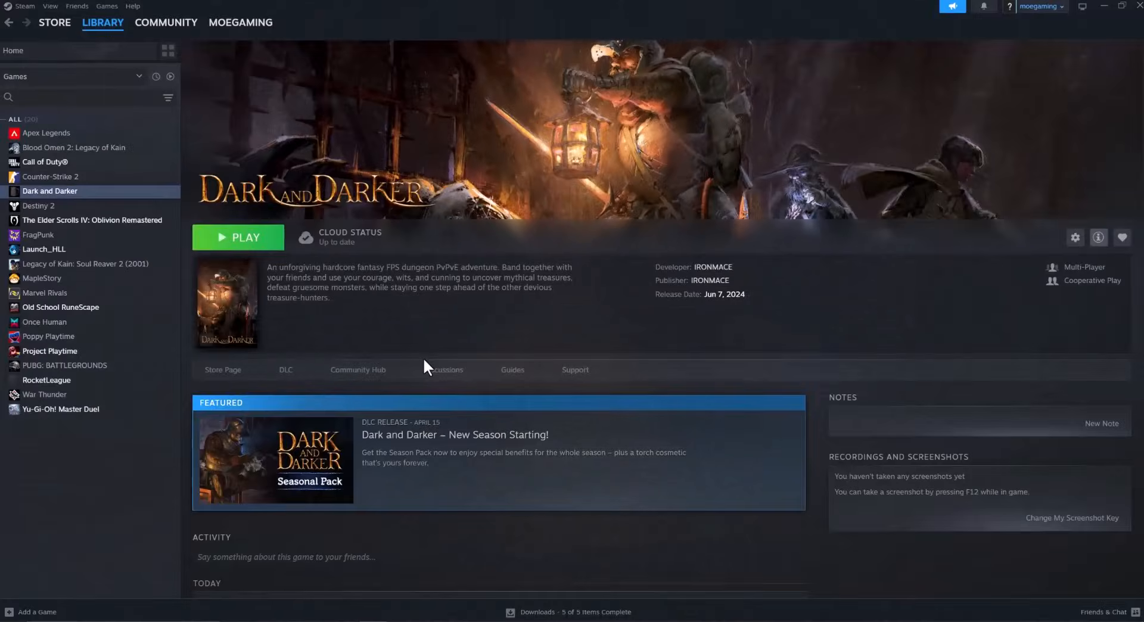
mouse_move(416, 359)
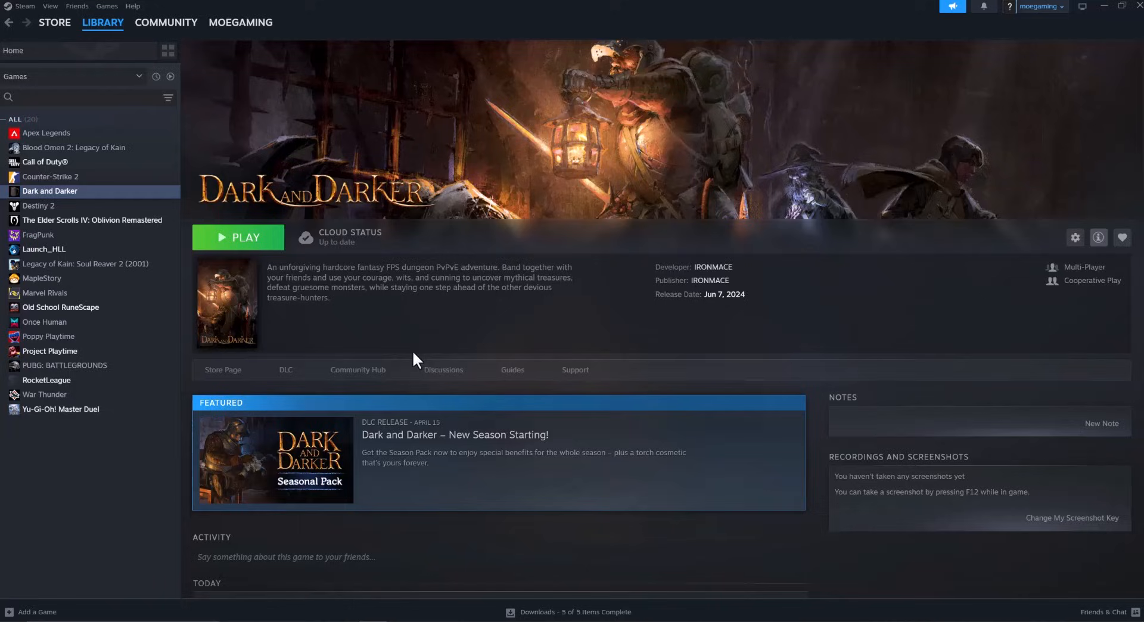
mouse_move(91, 203)
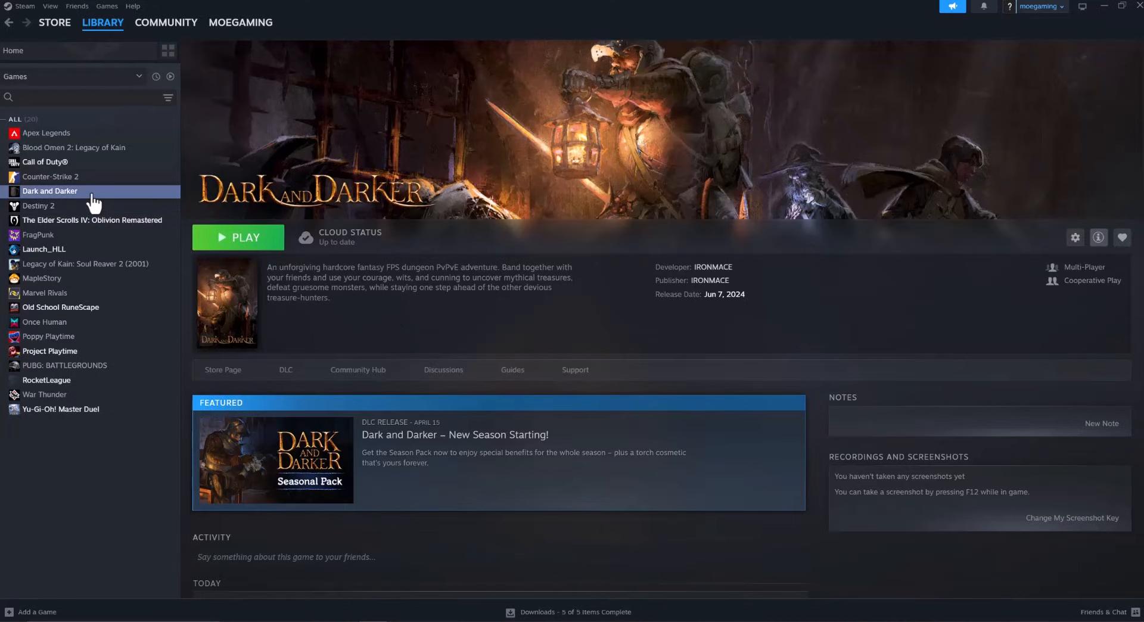
Step: Bring up the context menu for Dark and Darker in the library sidebar
right_click(52, 190)
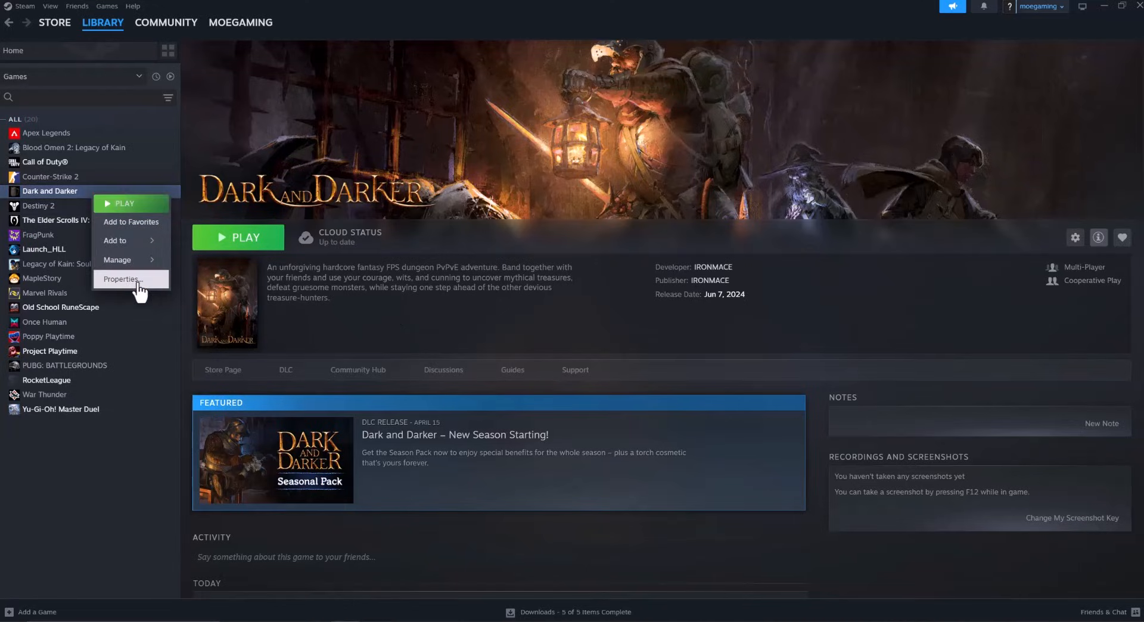
Step: Open Dark and Darker's Properties on the Installed Files page
click(122, 279)
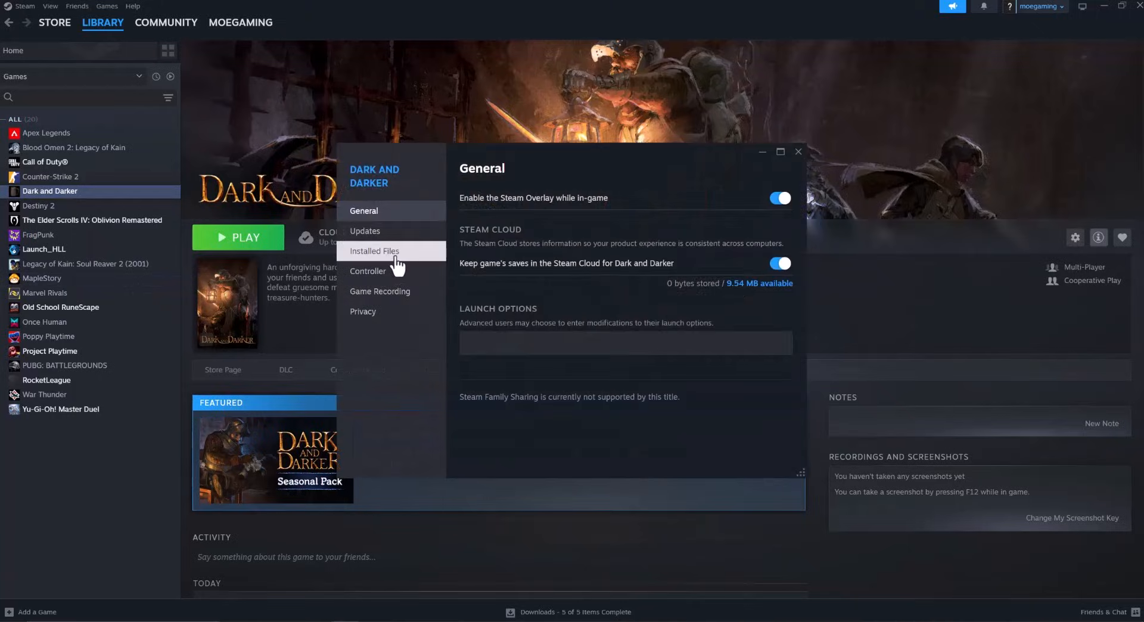
click(375, 251)
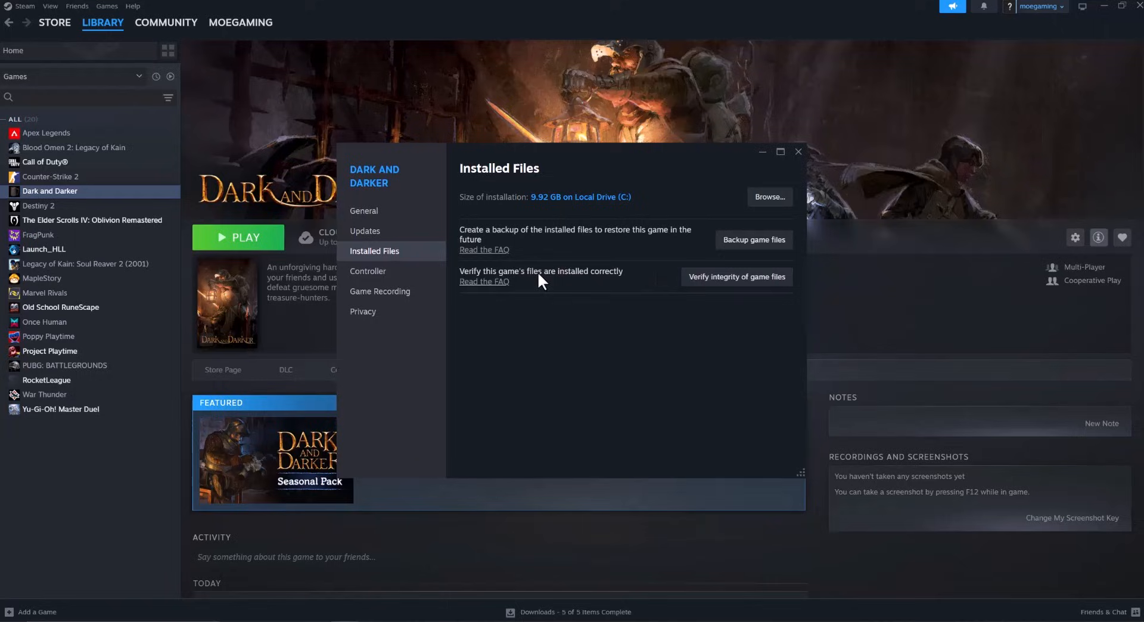
mouse_move(709, 293)
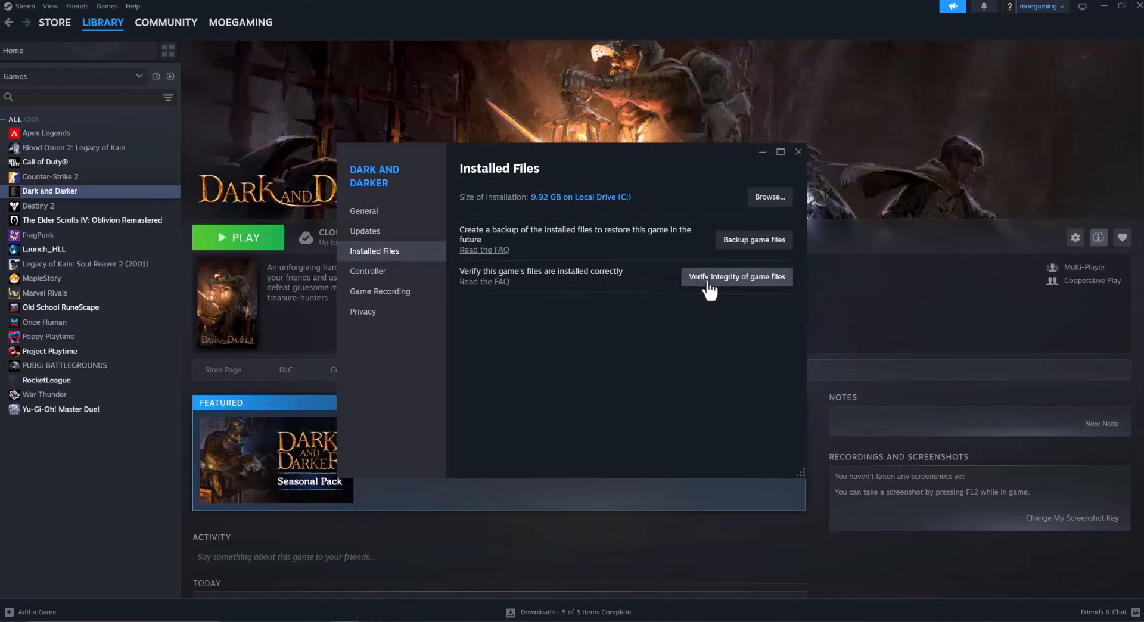
mouse_move(682, 288)
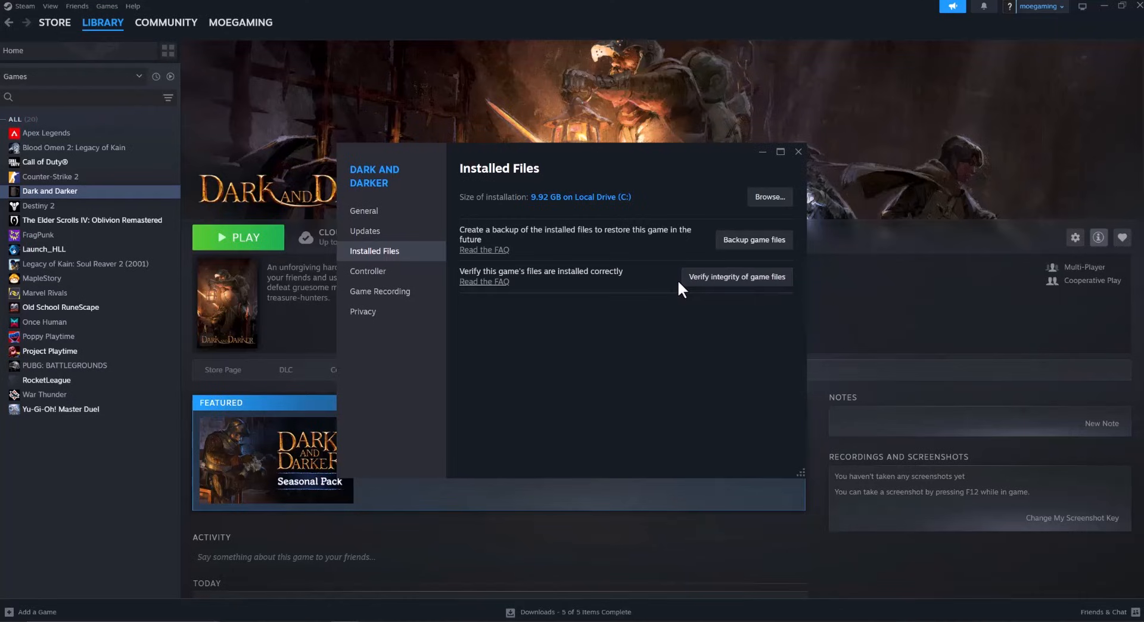
Step: Browse the game folder and open Tavern.exe's Compatibility properties
click(769, 197)
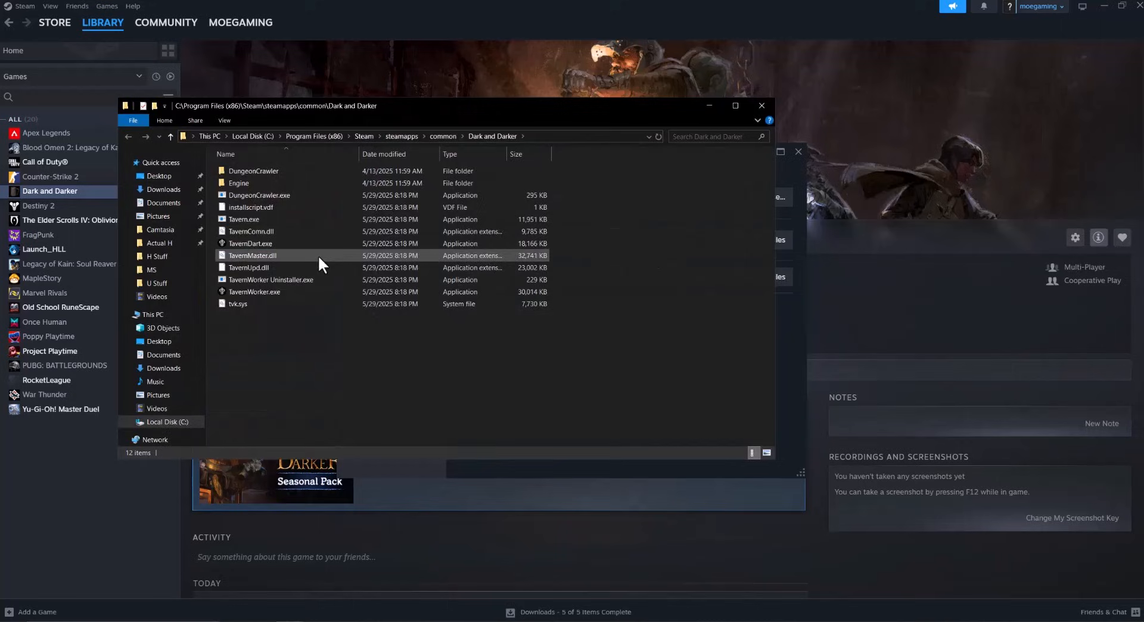
click(245, 219)
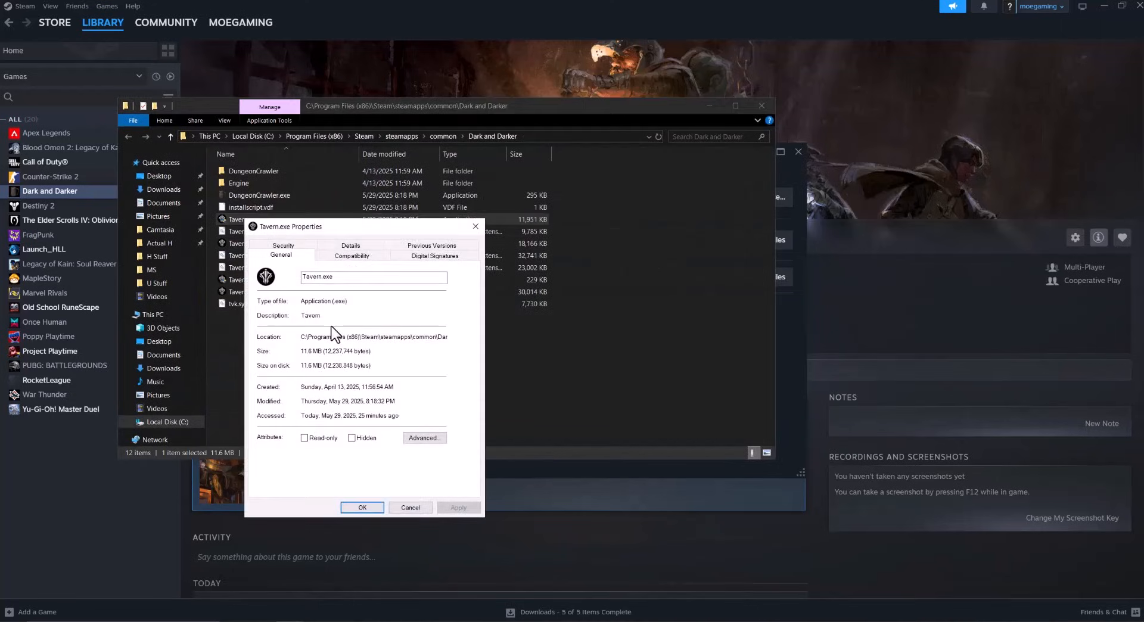
click(351, 255)
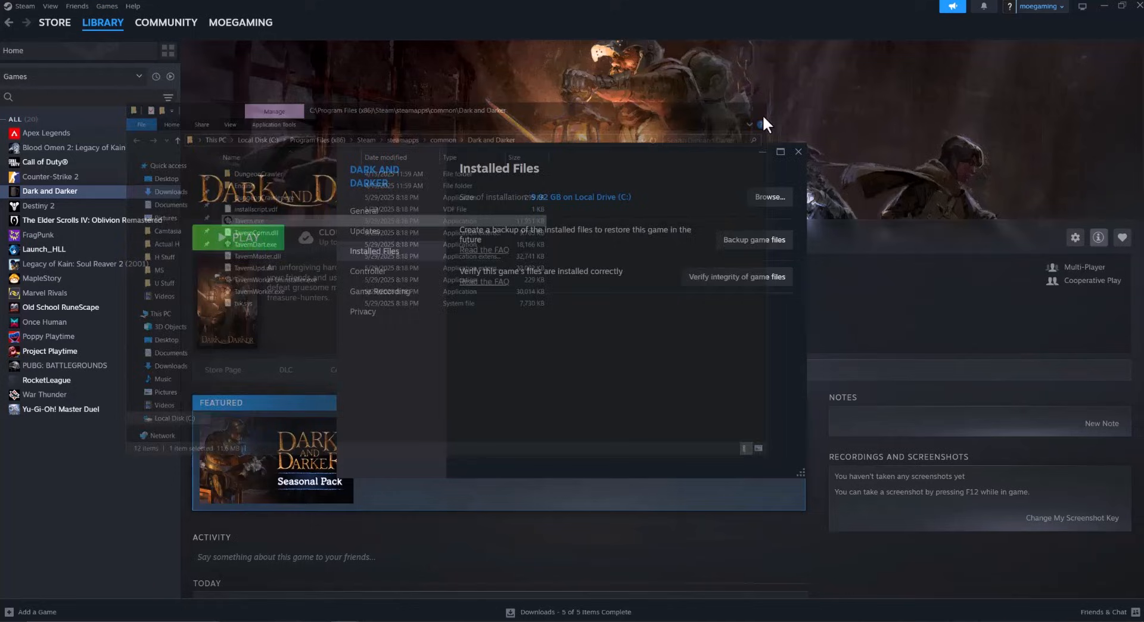
Step: Close Dark and Darker's Steam properties window
click(798, 151)
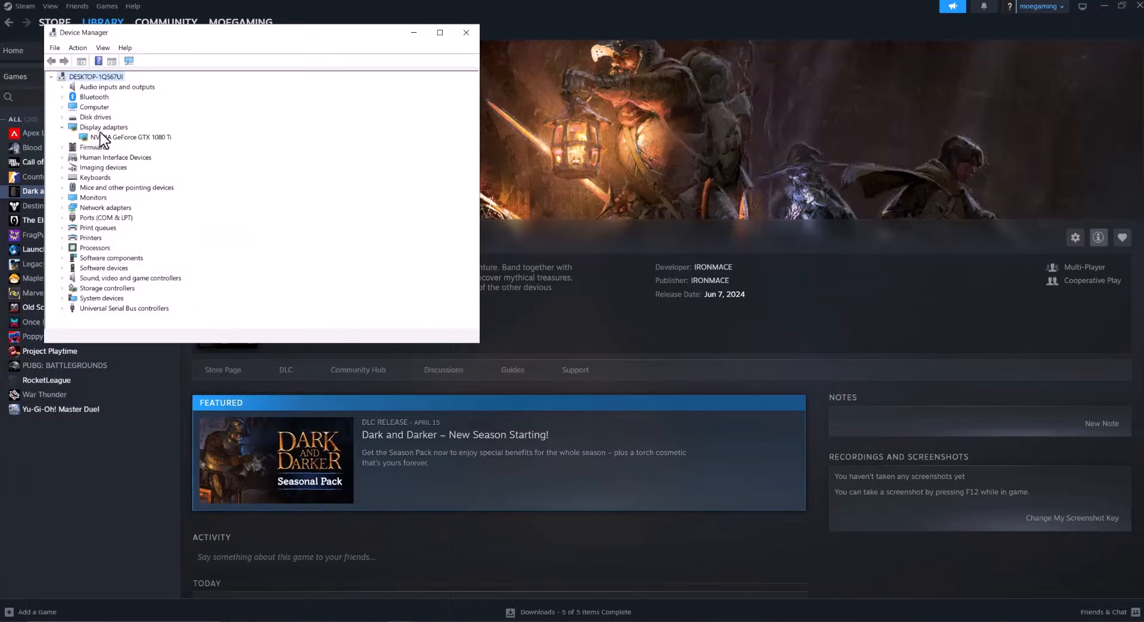
Step: Start the Update driver wizard for the NVIDIA GeForce GTX 1080 Ti
right_click(125, 136)
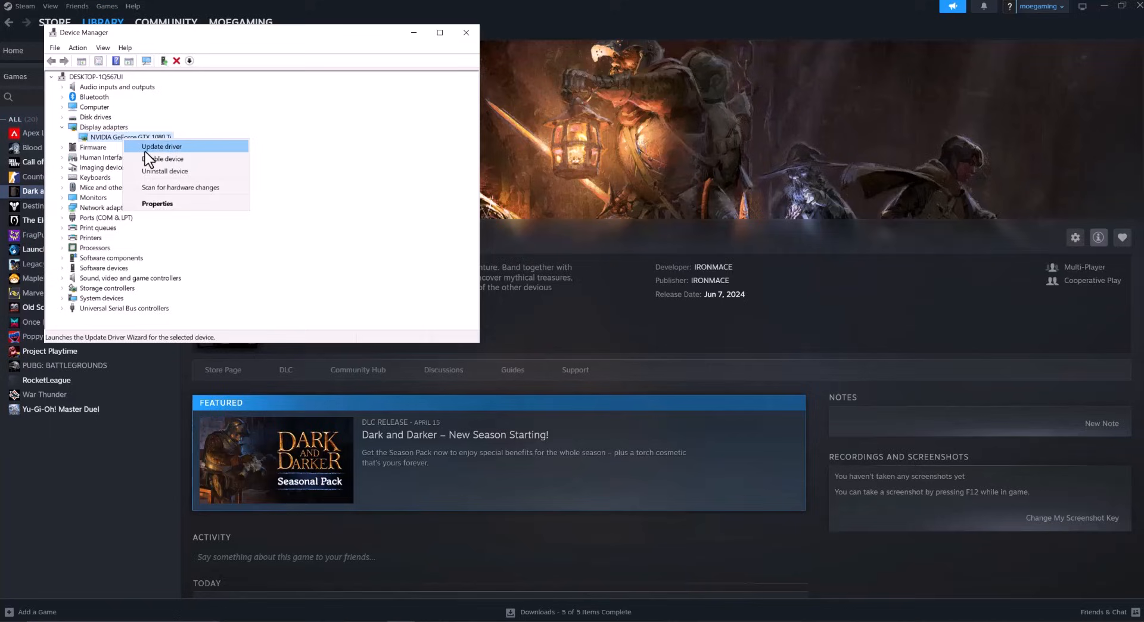
click(161, 146)
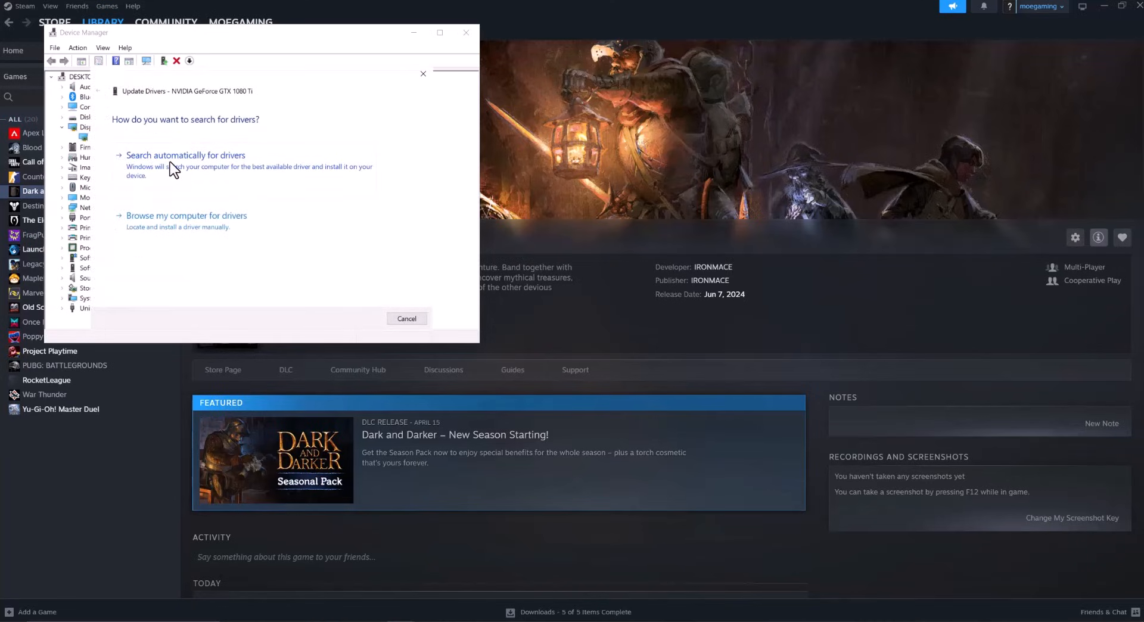
mouse_move(159, 142)
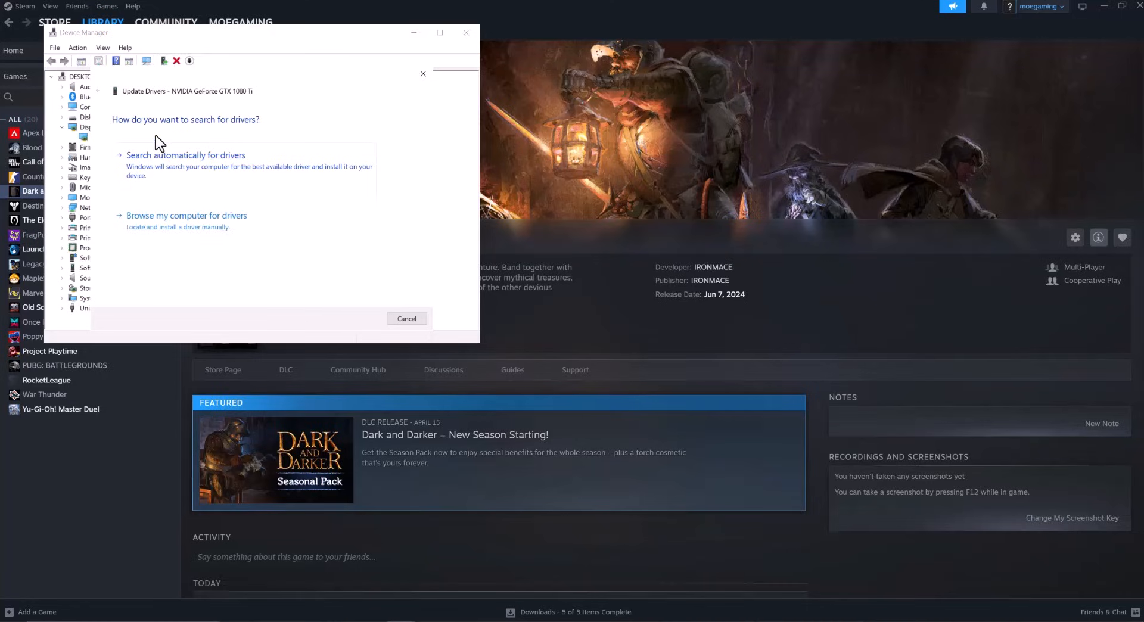